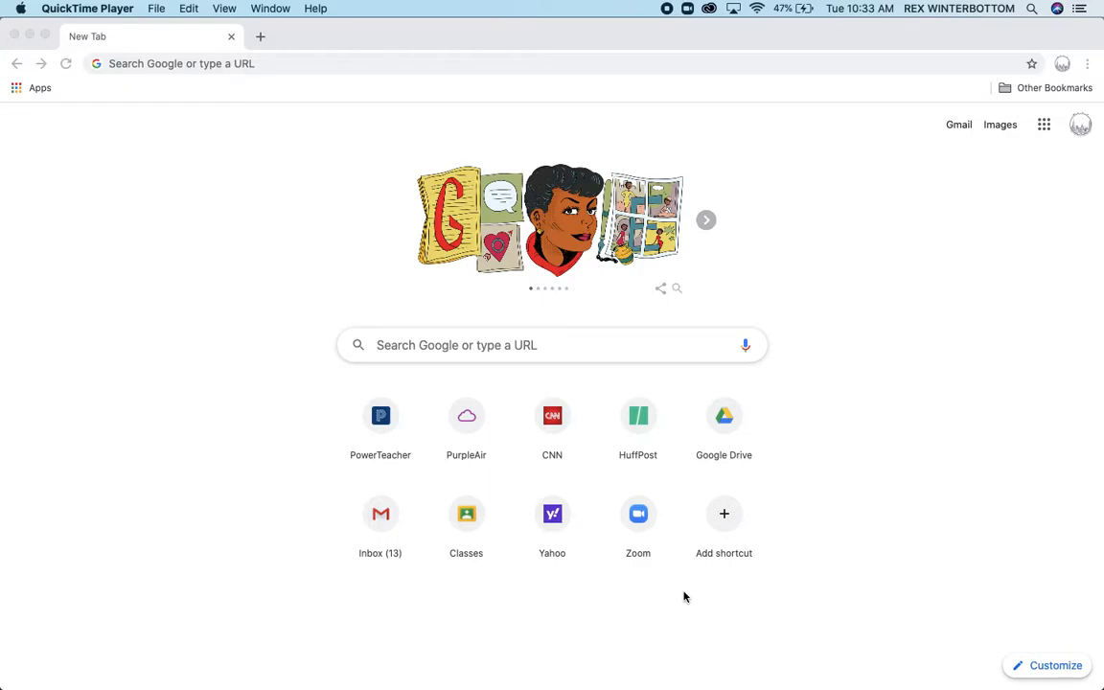
mouse_move(566, 374)
type("s")
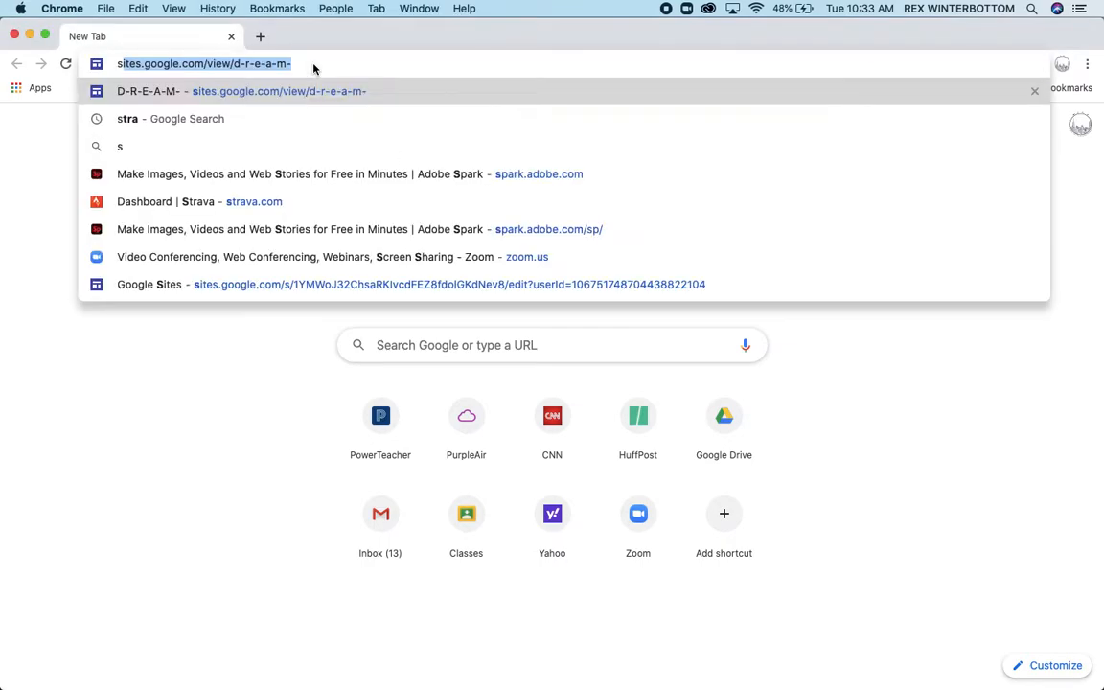
Step: Load the spark.adobe.com home page in a new Chrome tab
left_click(359, 229)
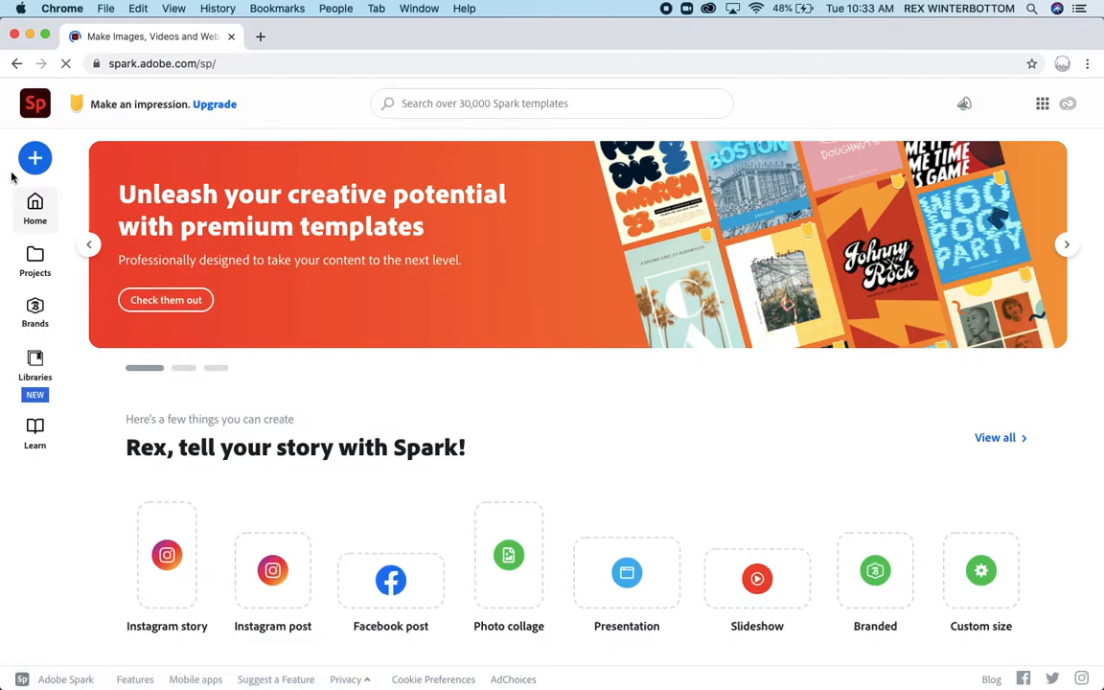
Step: Start a Custom size graphic project from the create menu
left_click(35, 158)
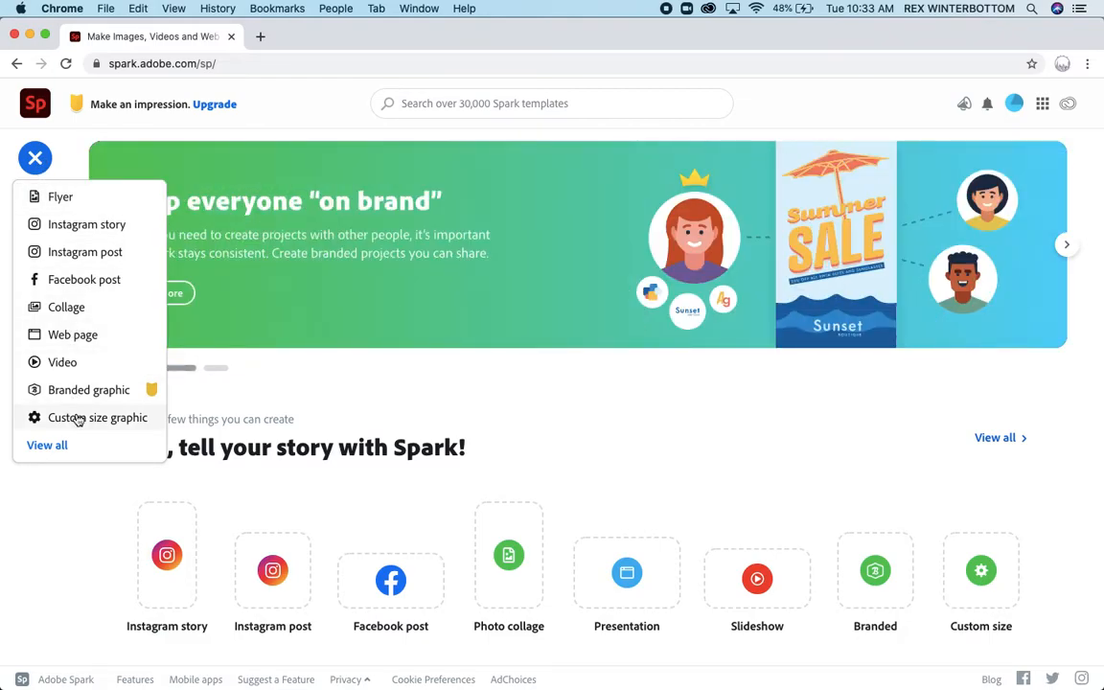
left_click(98, 417)
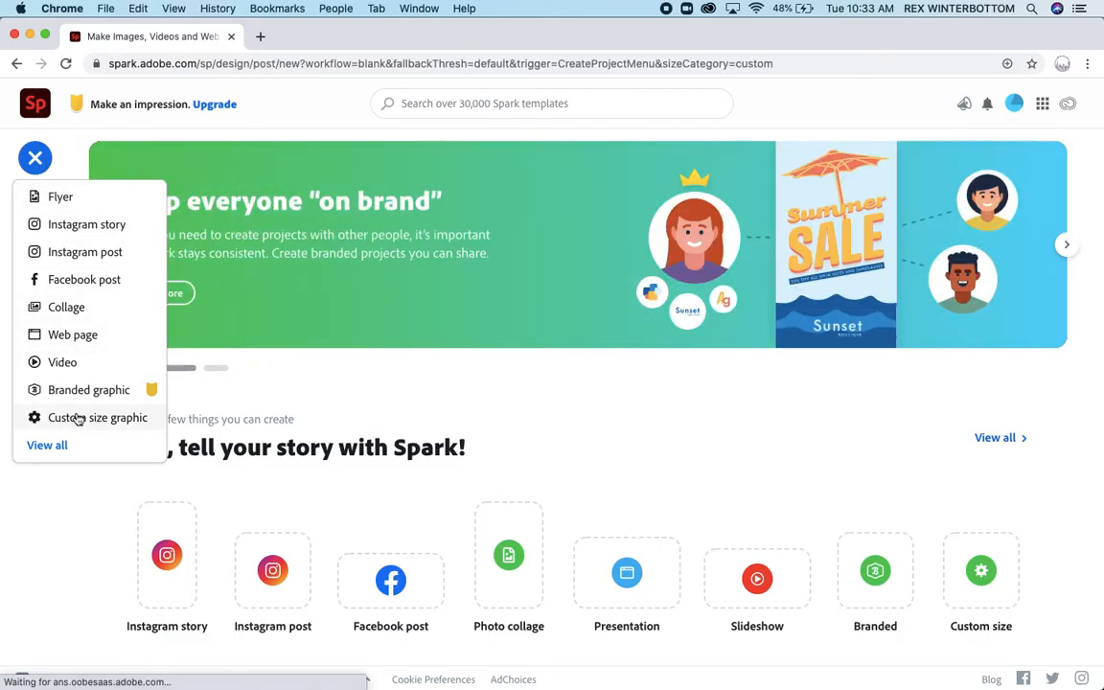
left_click(97, 417)
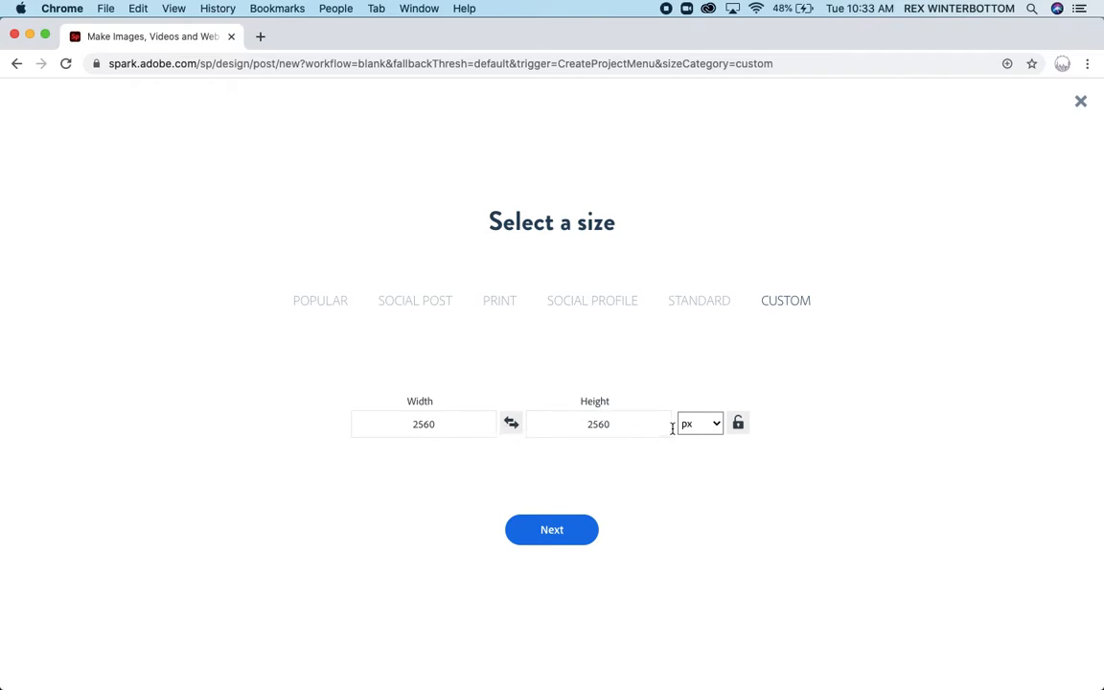
Step: Set the canvas units to inches, width 3.5 and height 2, and confirm
left_click(699, 422)
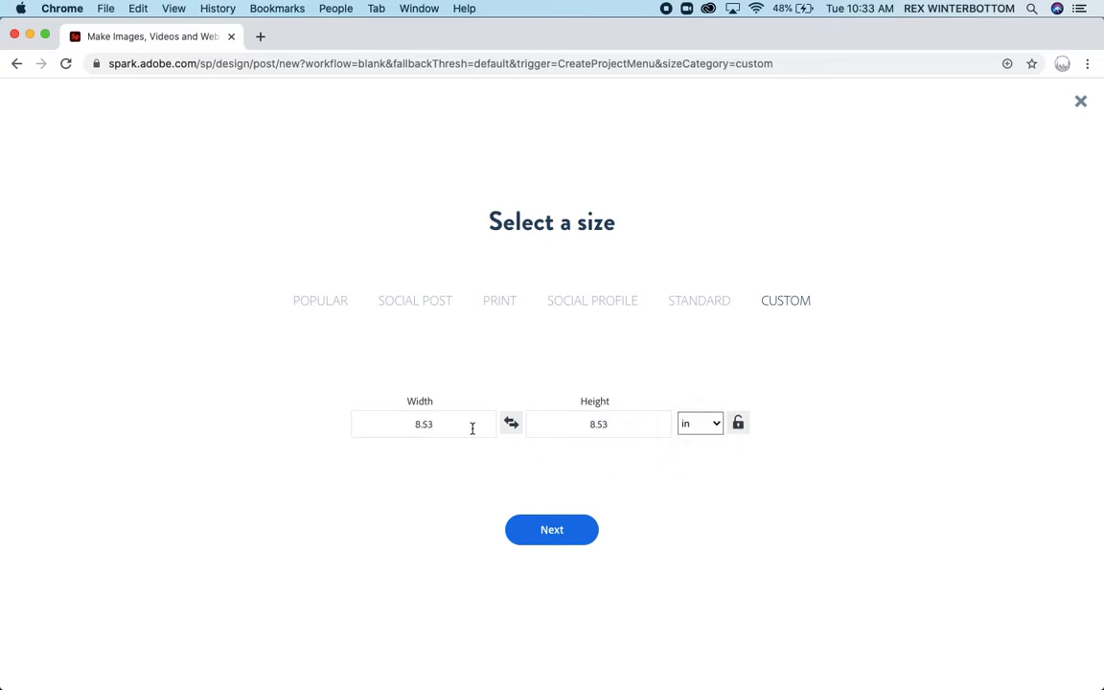
type("3")
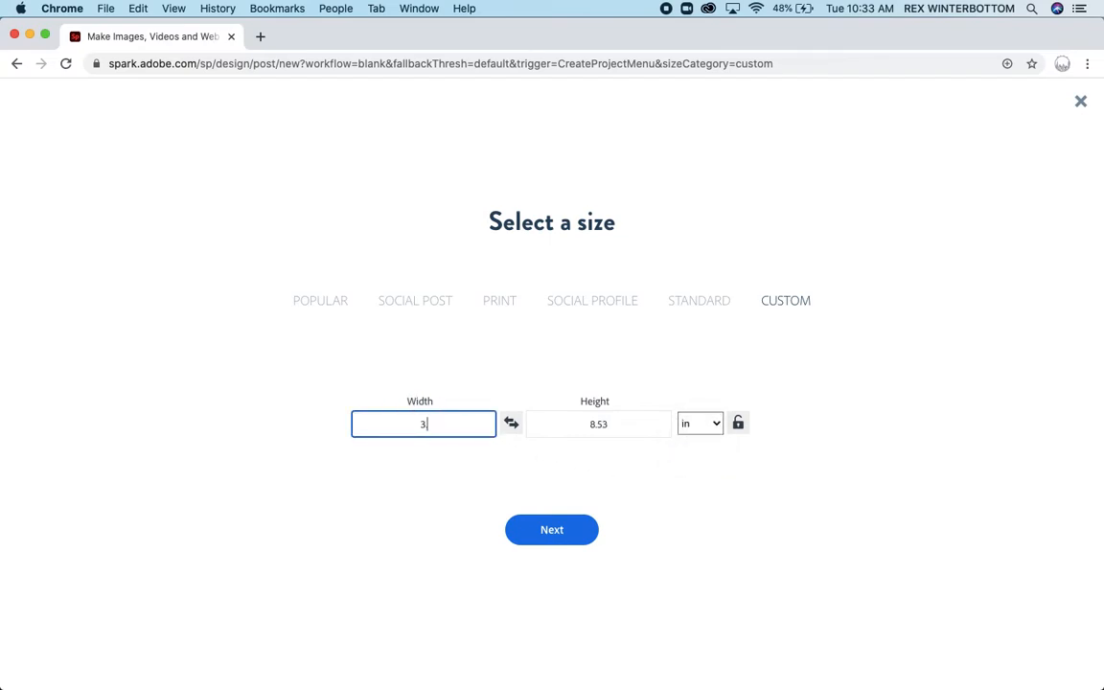
left_click(599, 424)
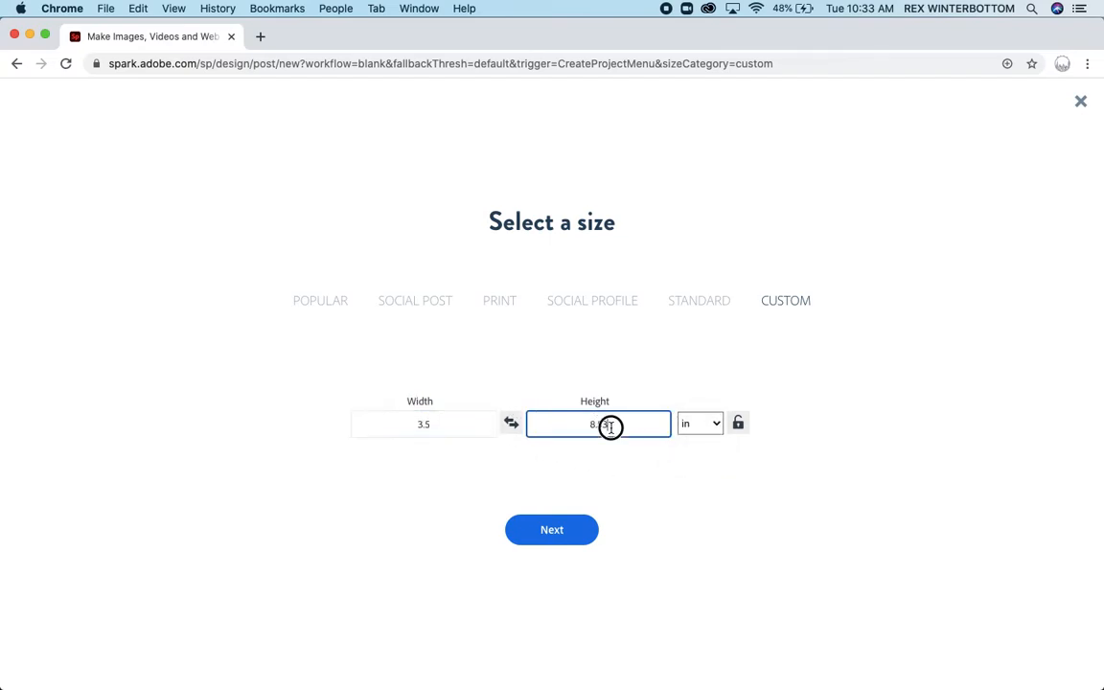
type("2")
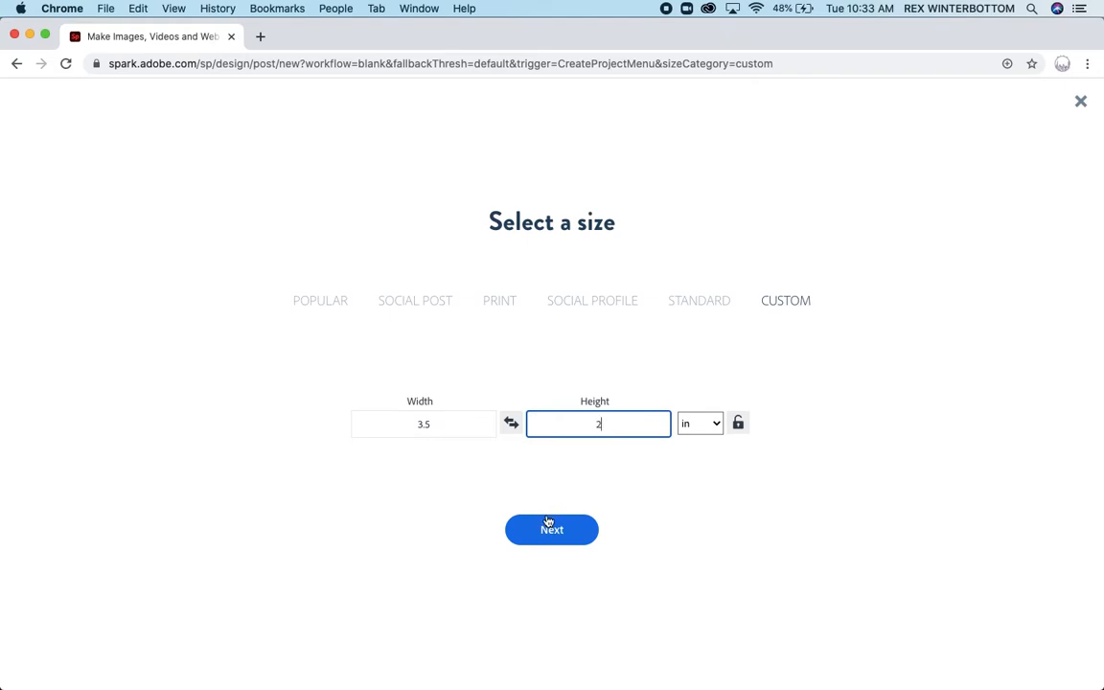
left_click(551, 529)
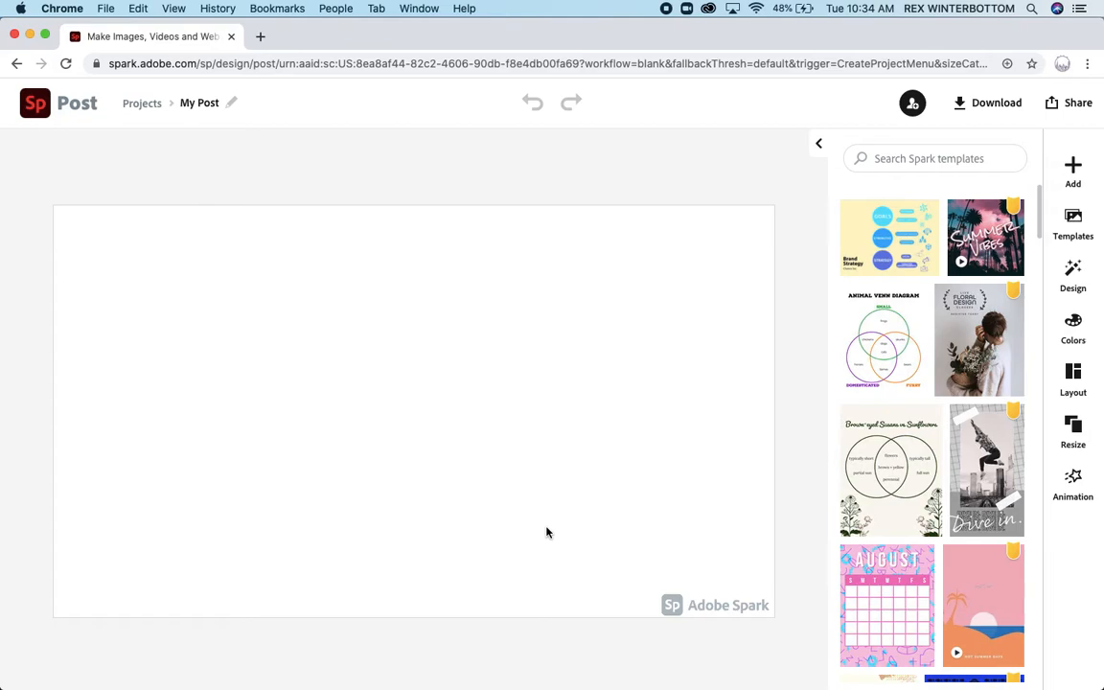
mouse_move(1072, 390)
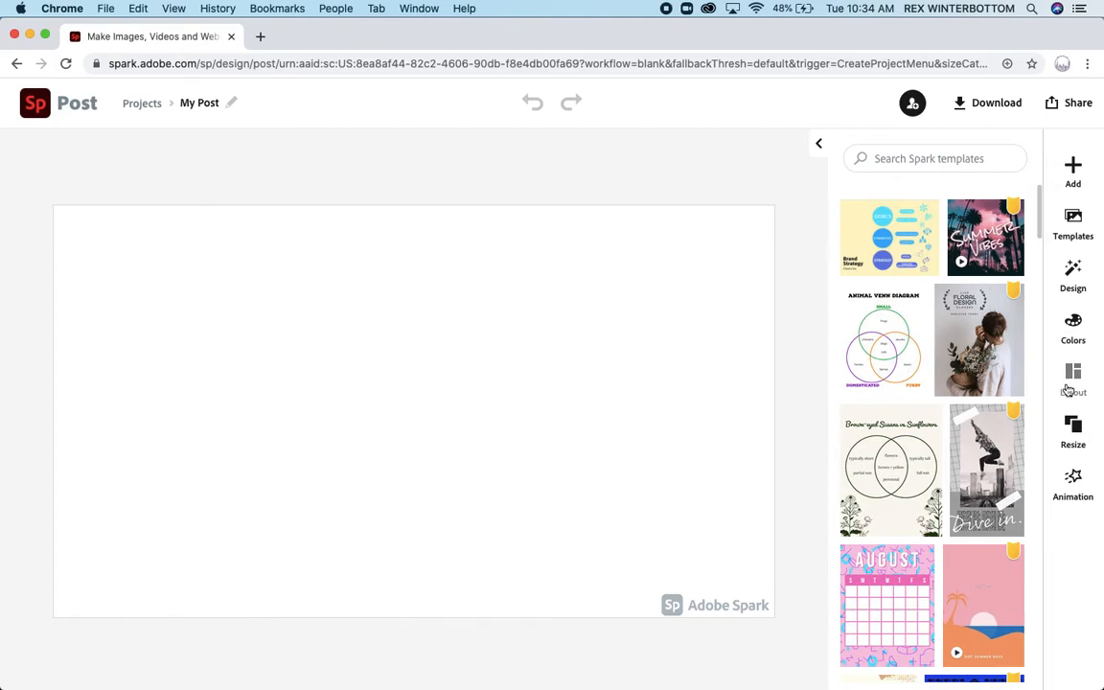
Step: Apply the layout with a large left cell beside four stacked right cells
left_click(1073, 379)
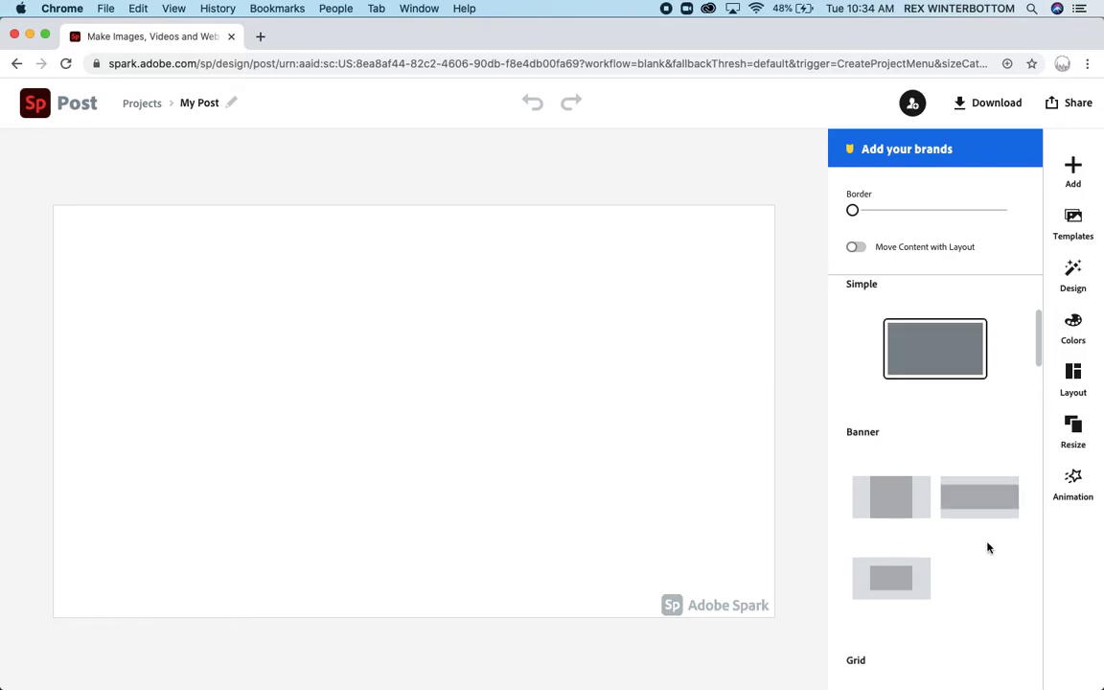
scroll("down", 3)
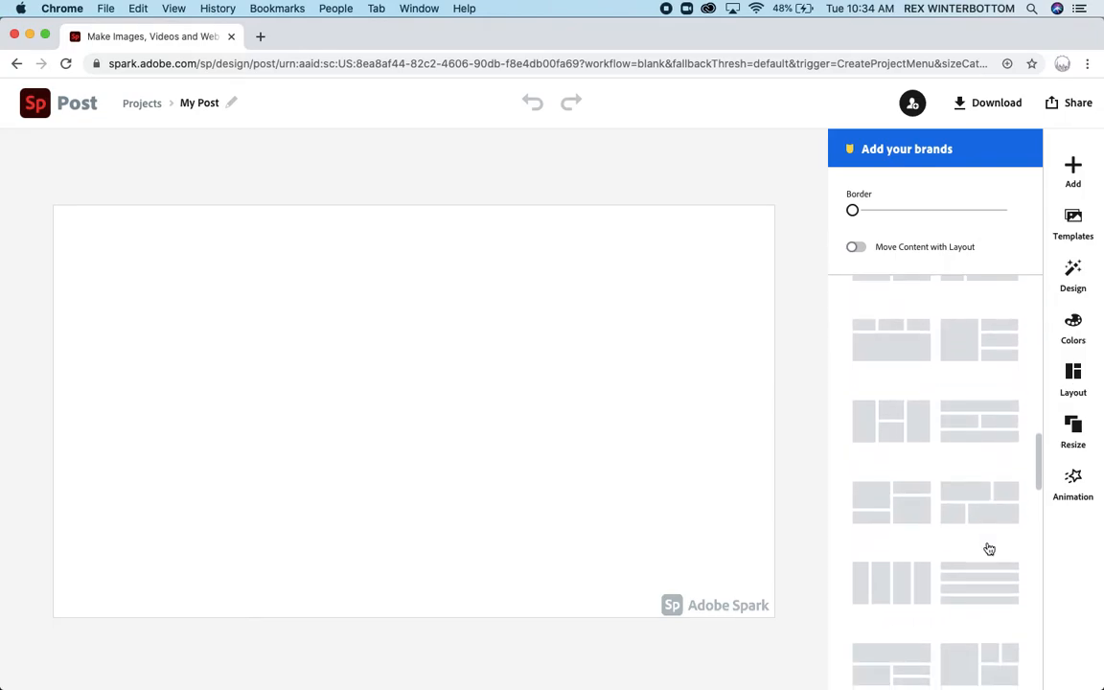
scroll("down", 3)
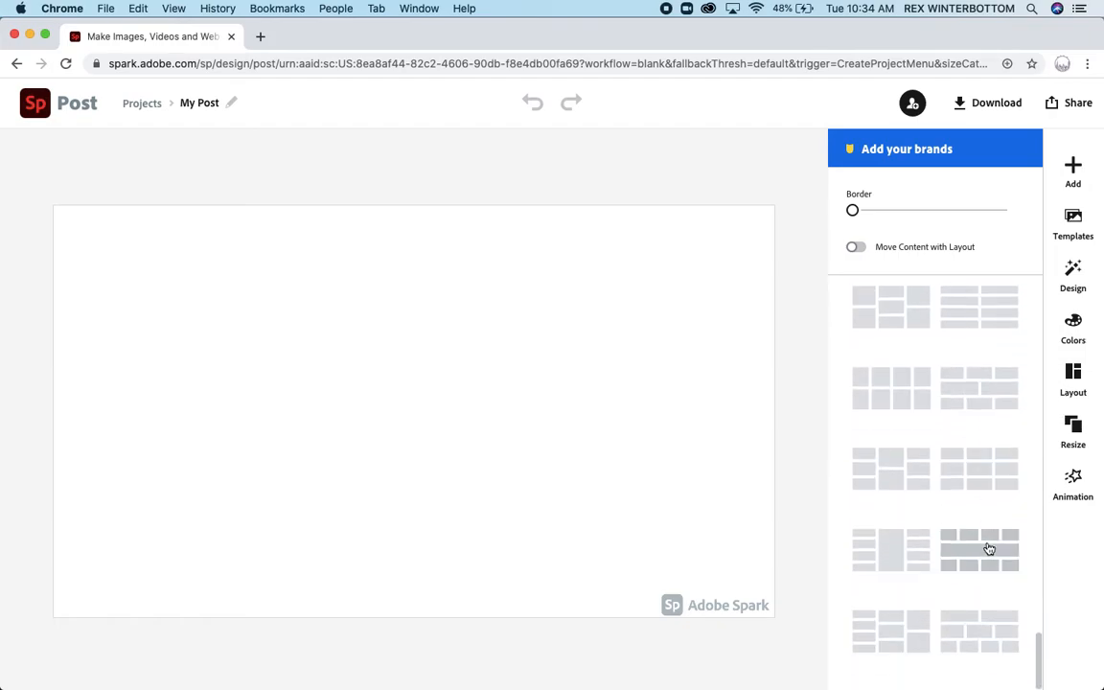
scroll("down", 3)
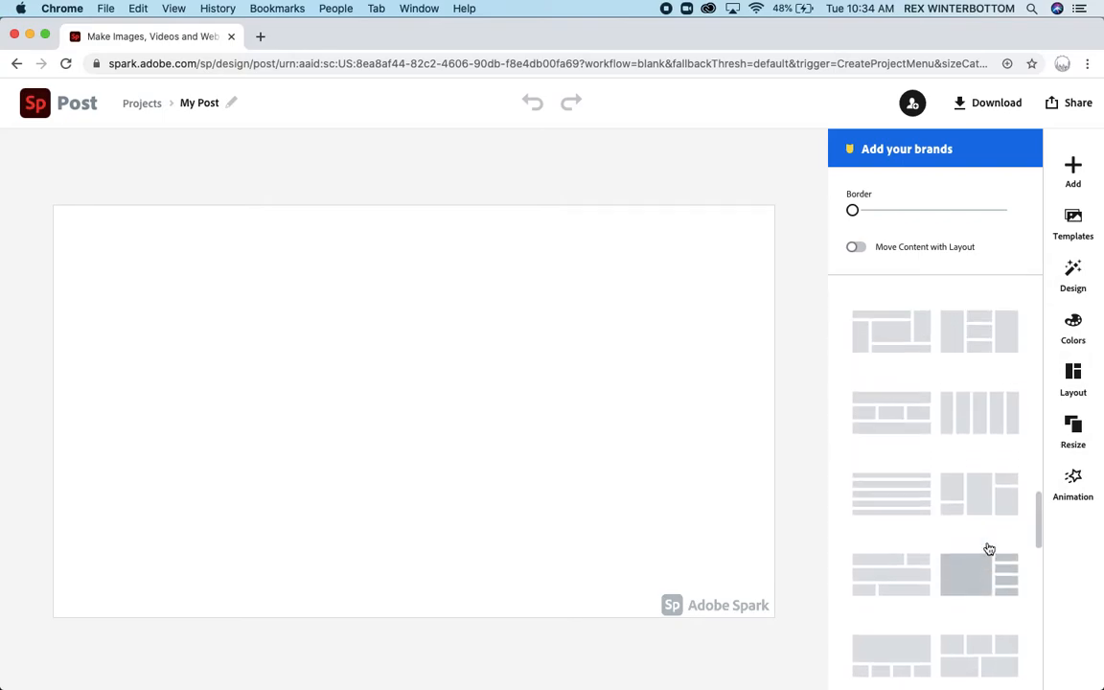
scroll("down", 3)
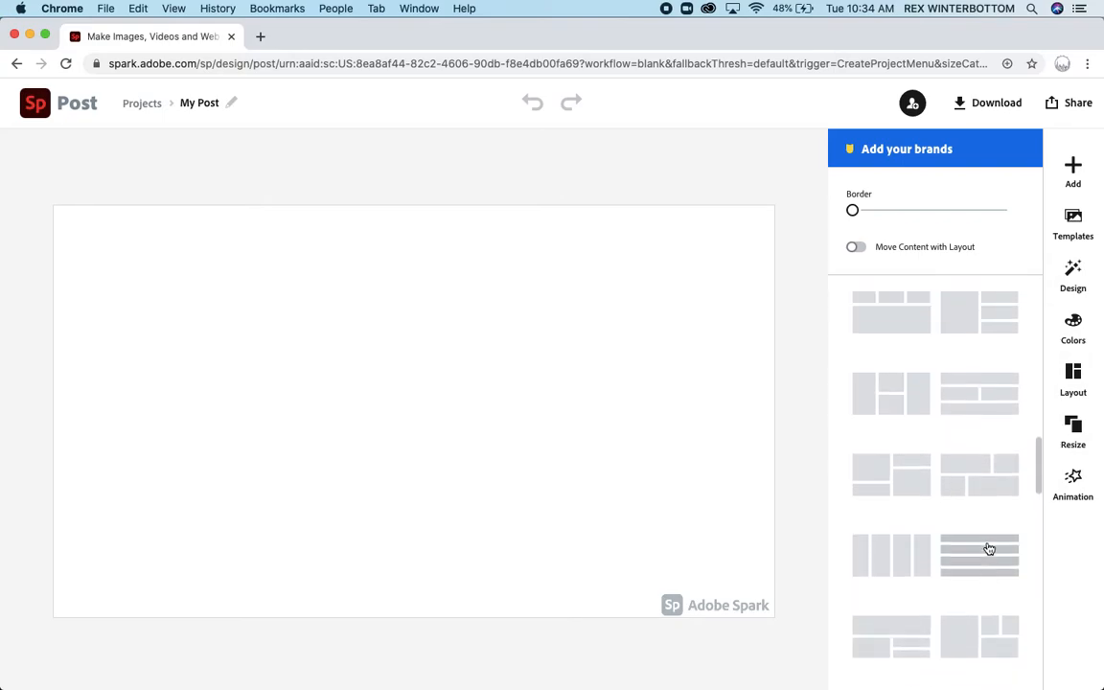
scroll("down", 3)
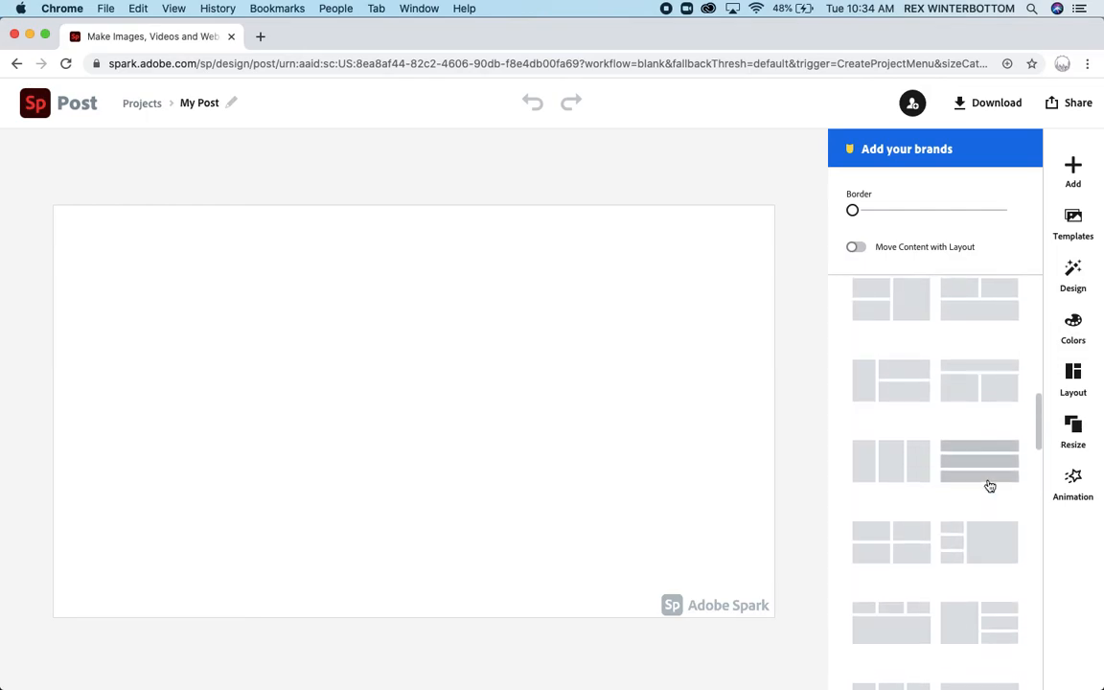
scroll("down", 3)
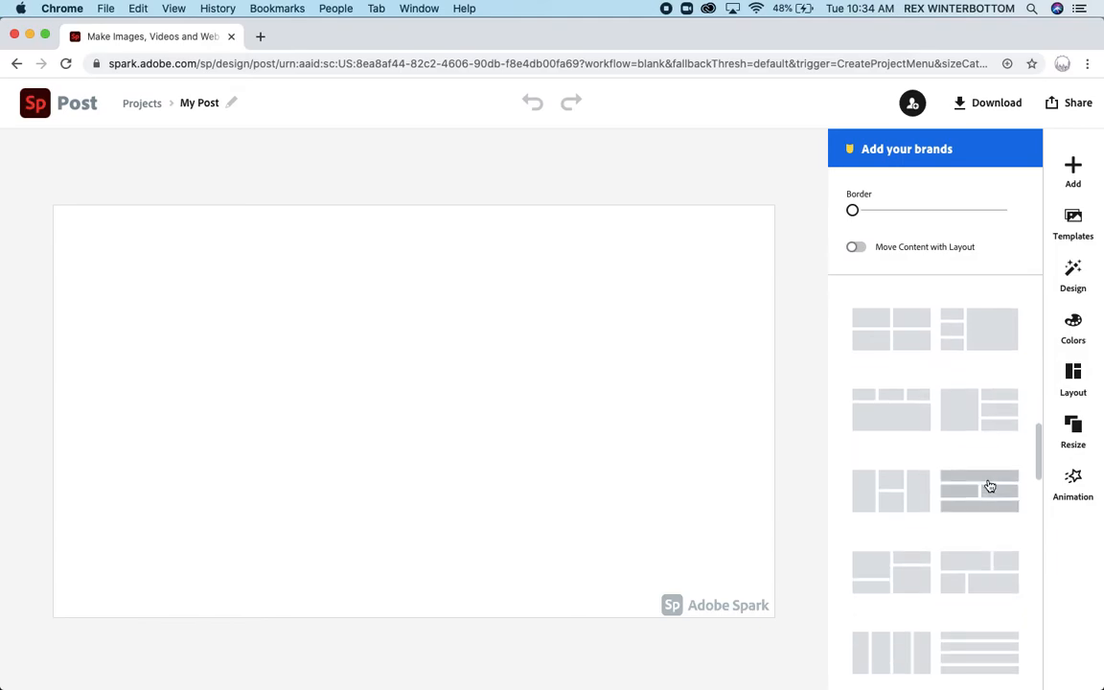
scroll("down", 3)
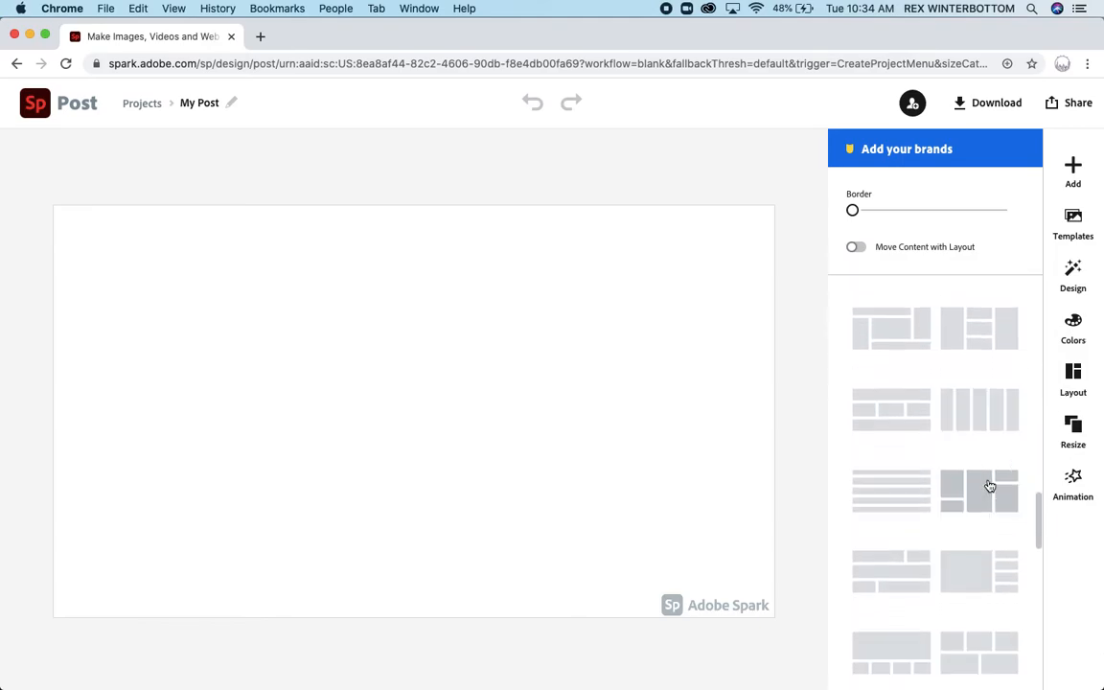
left_click(980, 490)
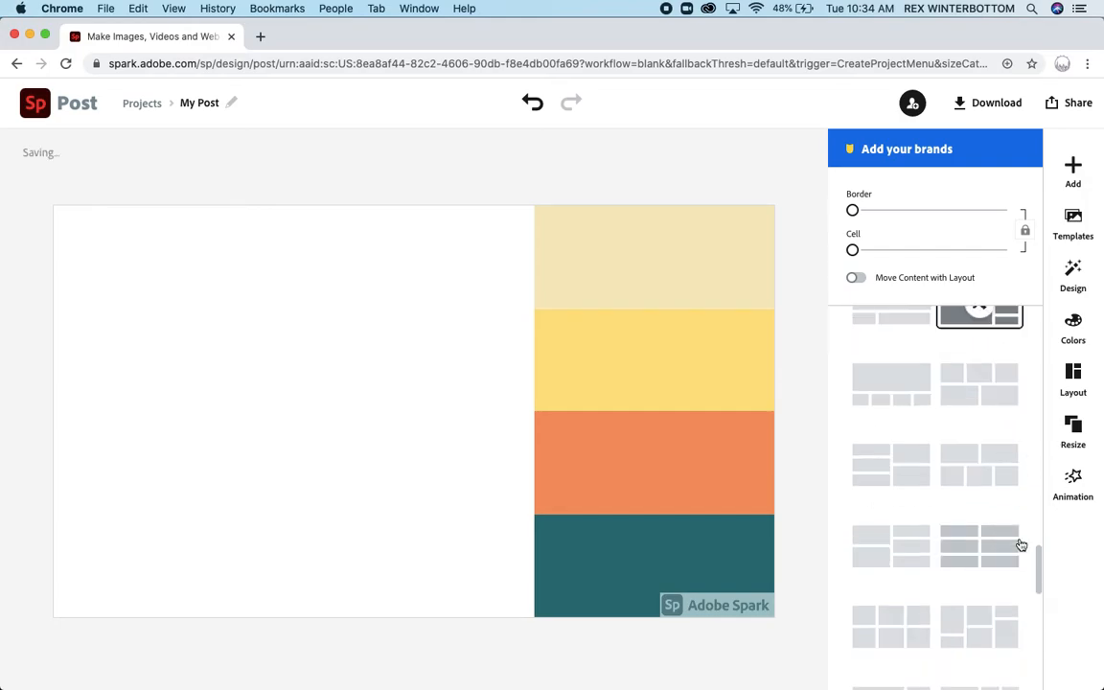
scroll("down", 3)
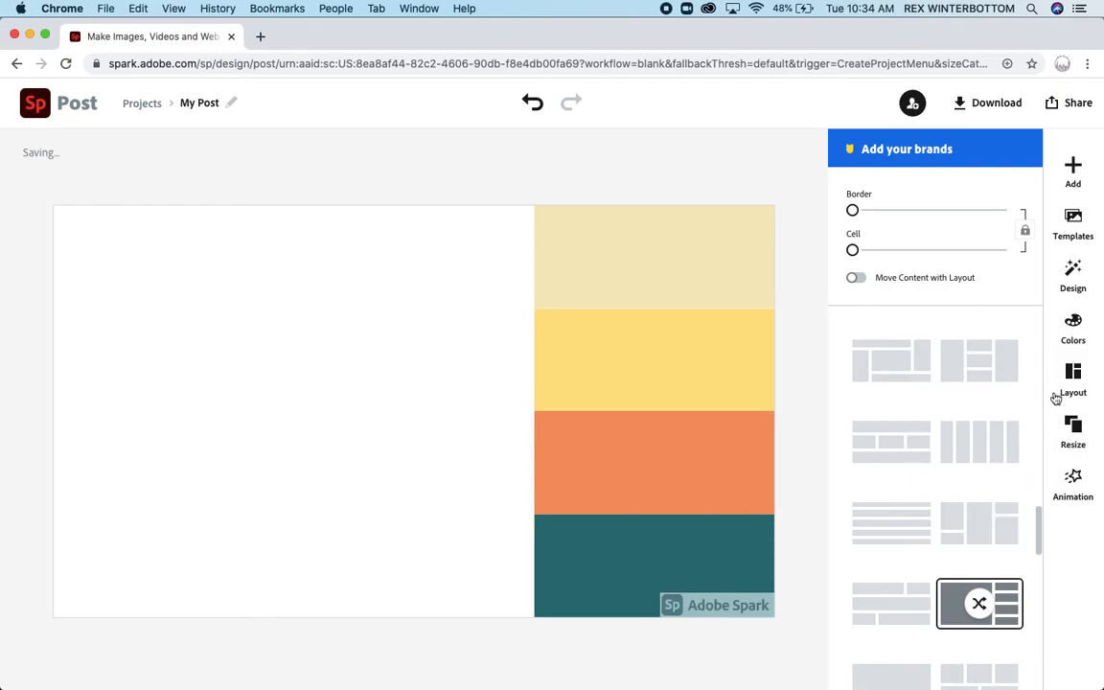
Step: Try a warm palette, then apply the white-grey-blue-navy Modern palette
left_click(1072, 326)
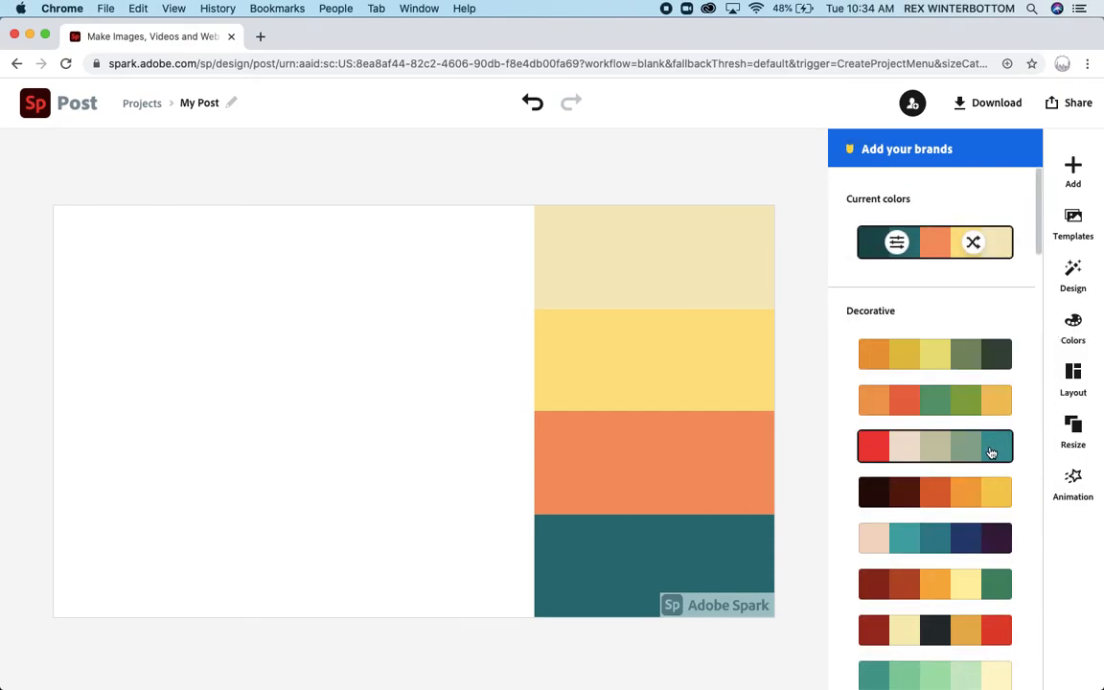
left_click(935, 353)
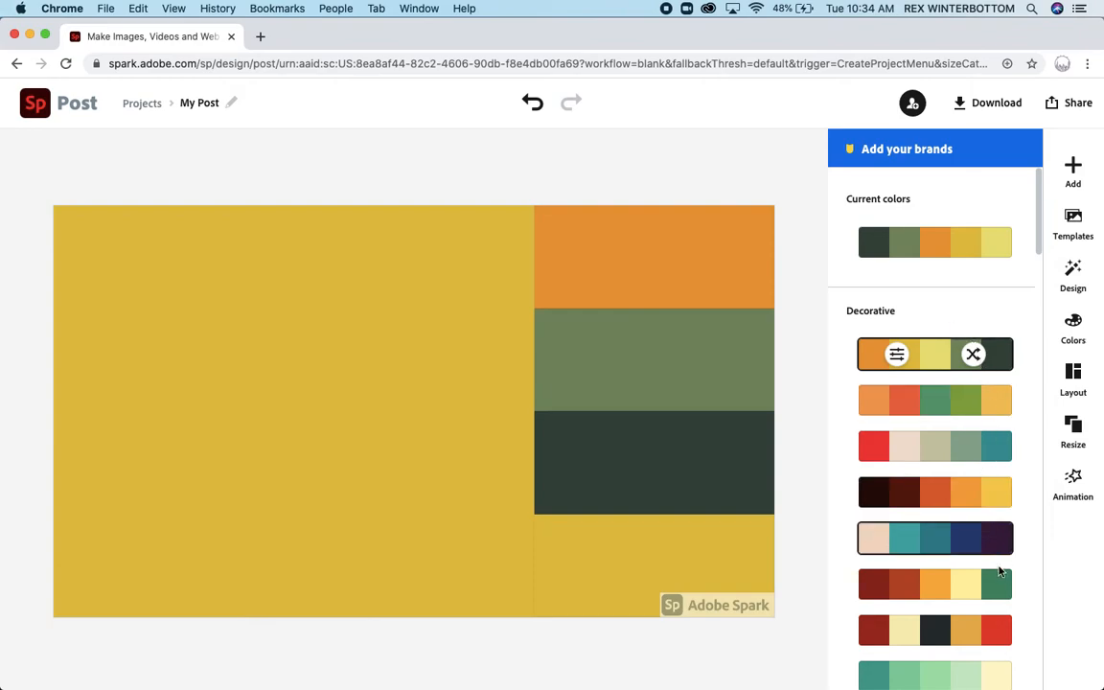
scroll("down", 3)
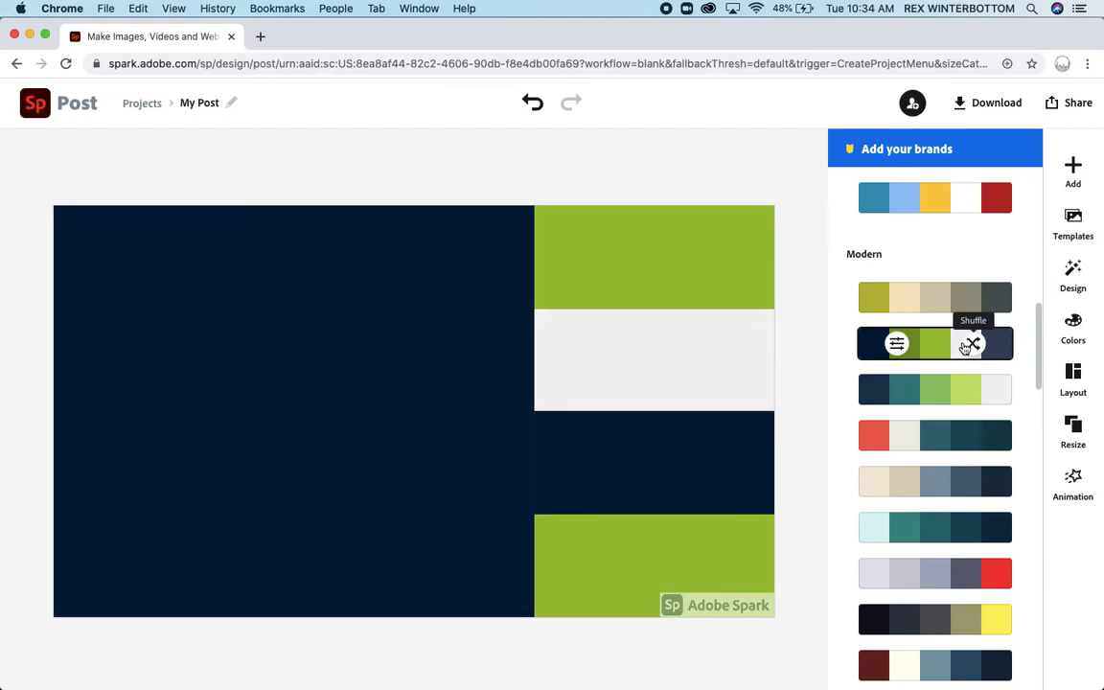
scroll("down", 3)
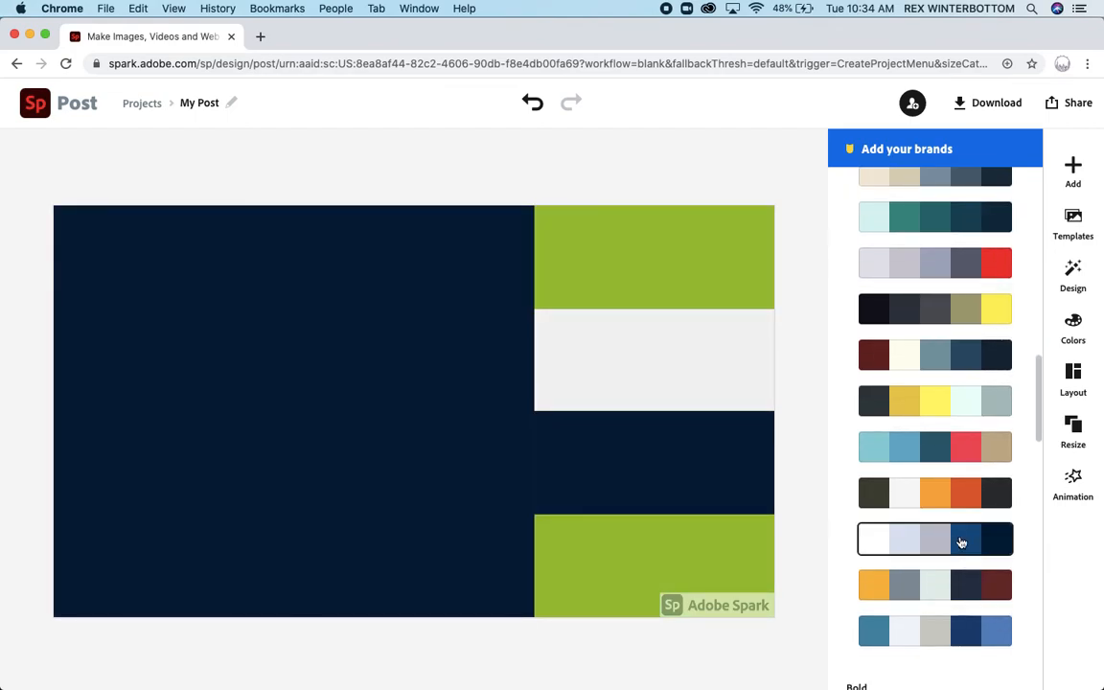
left_click(934, 539)
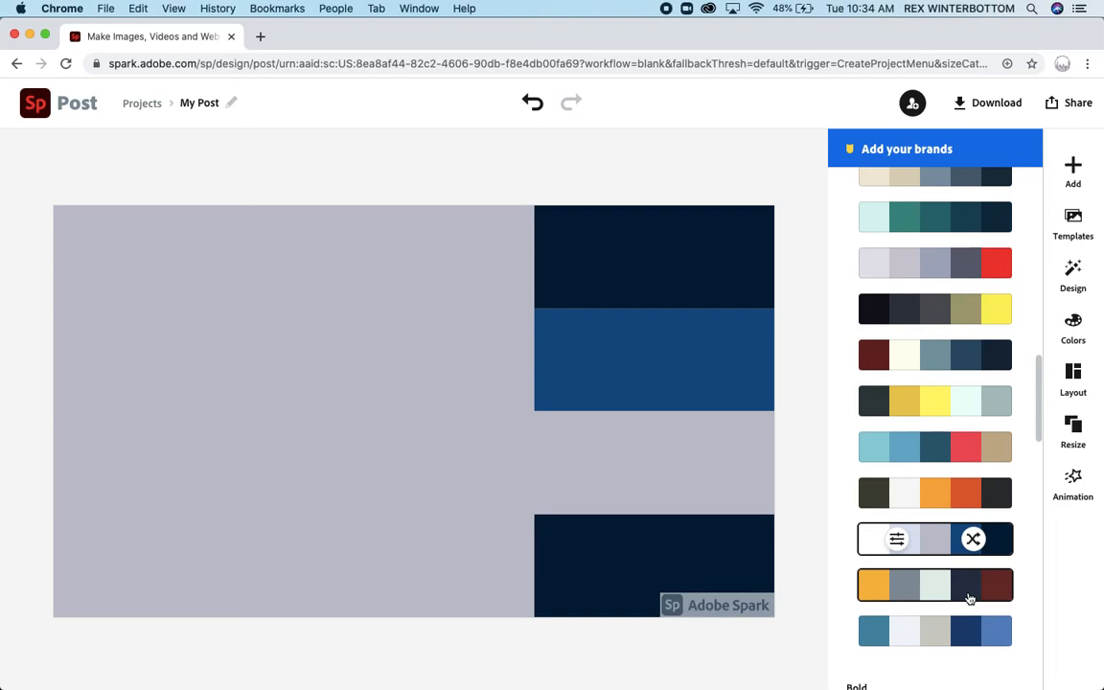
left_click(1072, 170)
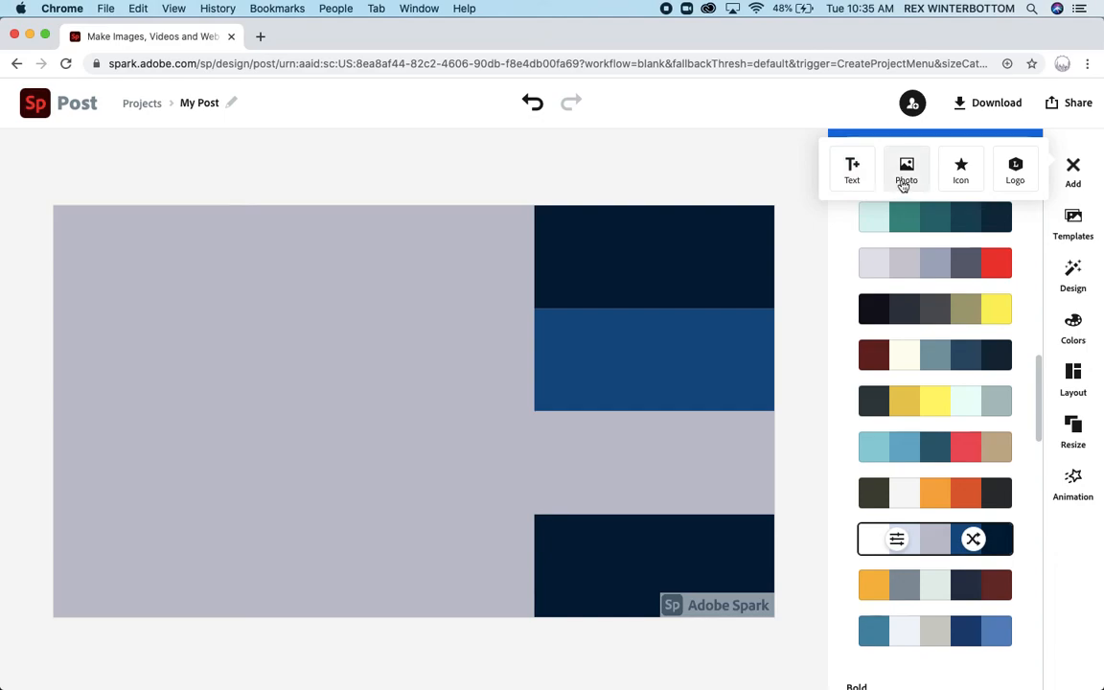
mouse_move(960, 169)
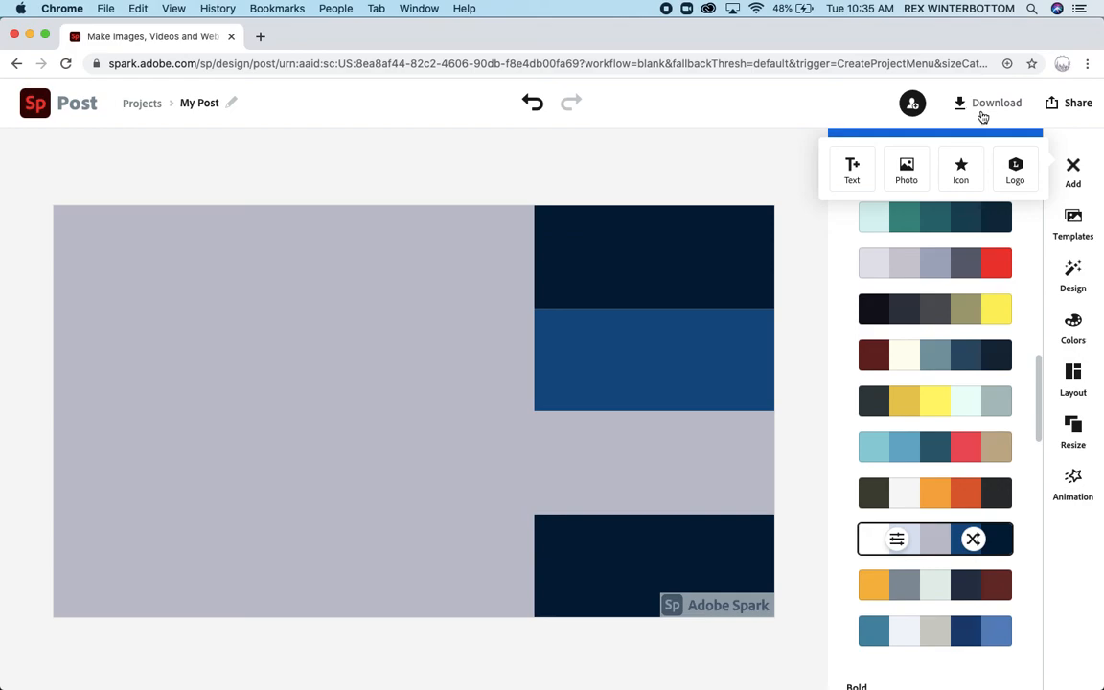
Step: Show the card's PNG, JPG and PDF download options
left_click(996, 103)
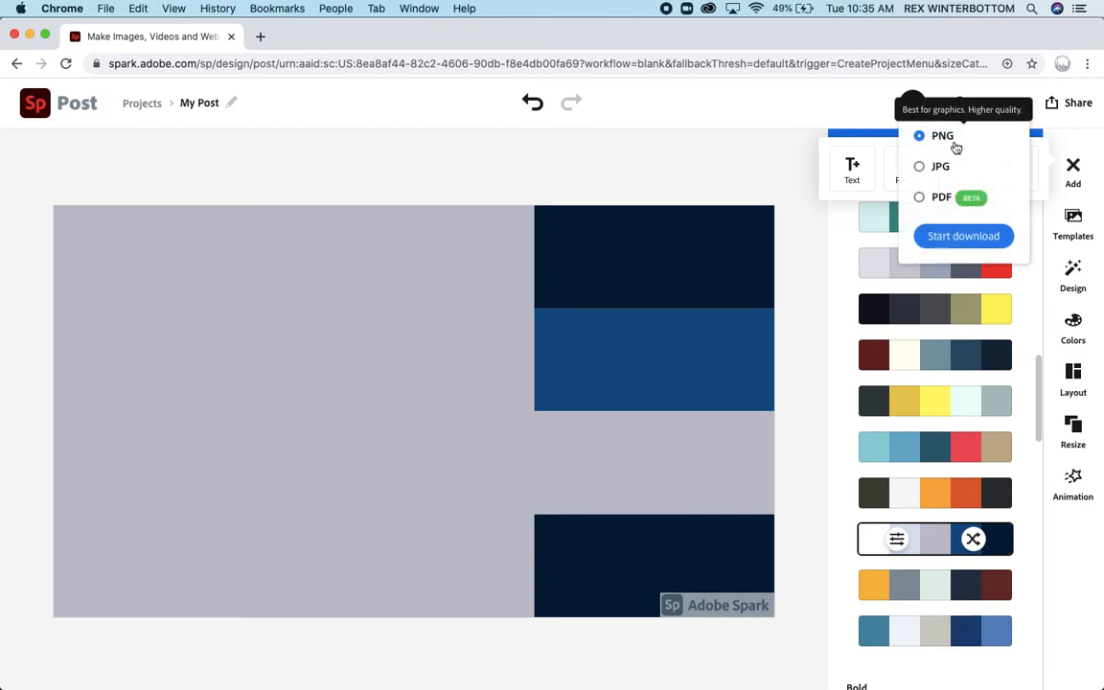